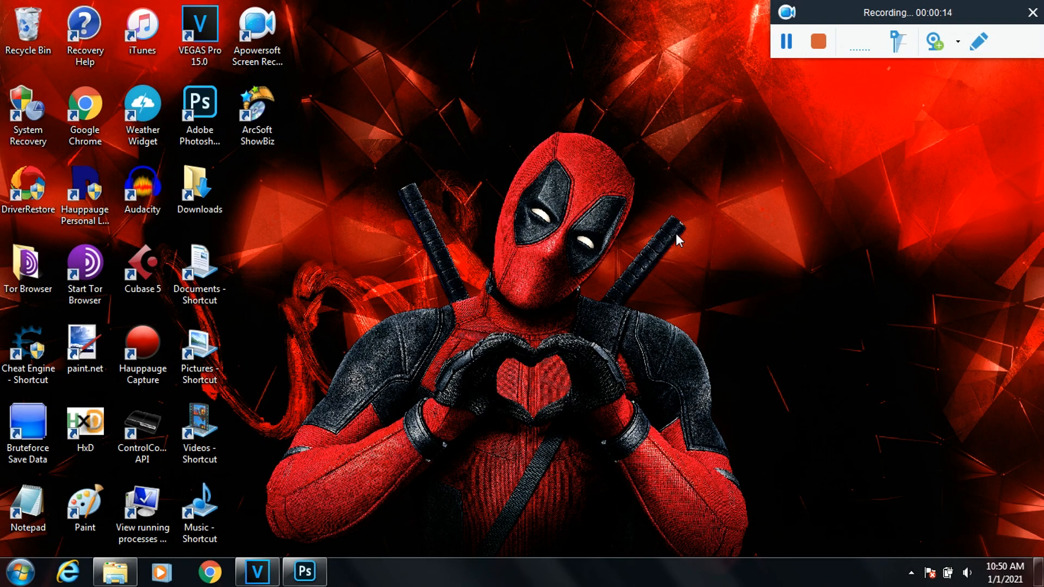
# Step: Restore the already running Photoshop window from the taskbar
pyautogui.click(304, 571)
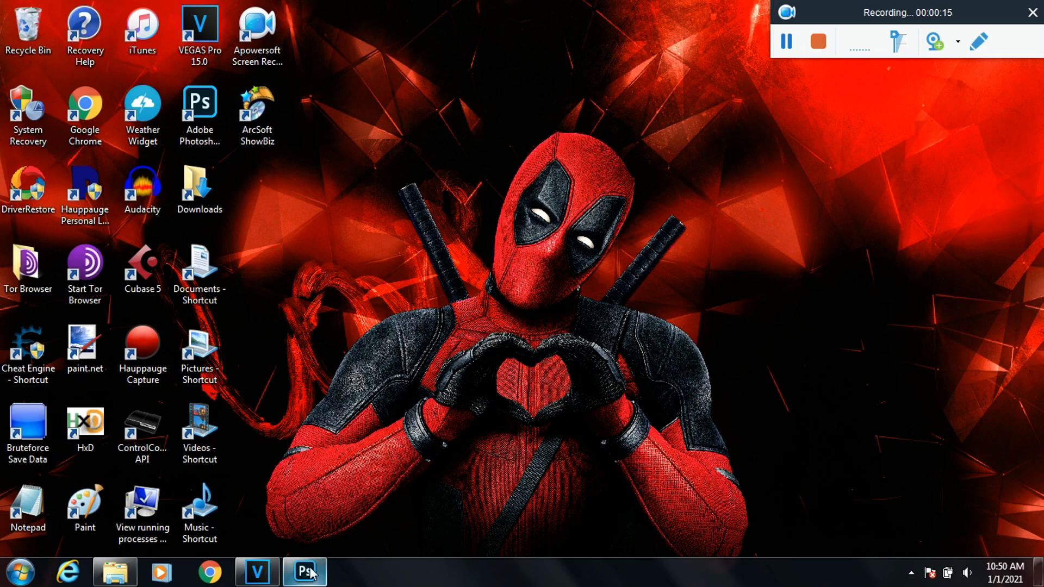
# Step: Return to the skater image and set the foreground colour to the backdrop green 00fd00
pyautogui.click(305, 571)
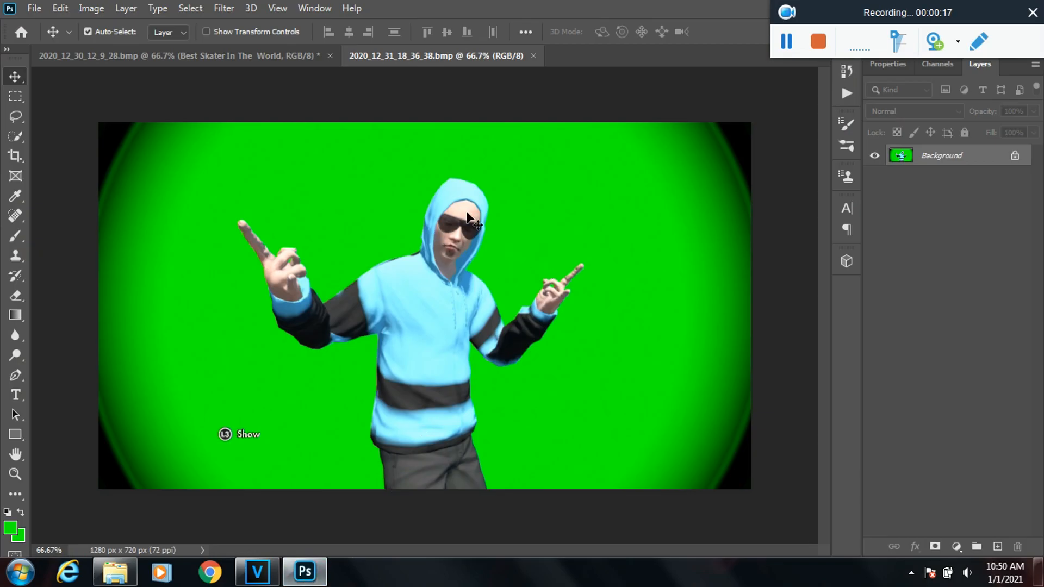
pyautogui.moveTo(178, 259)
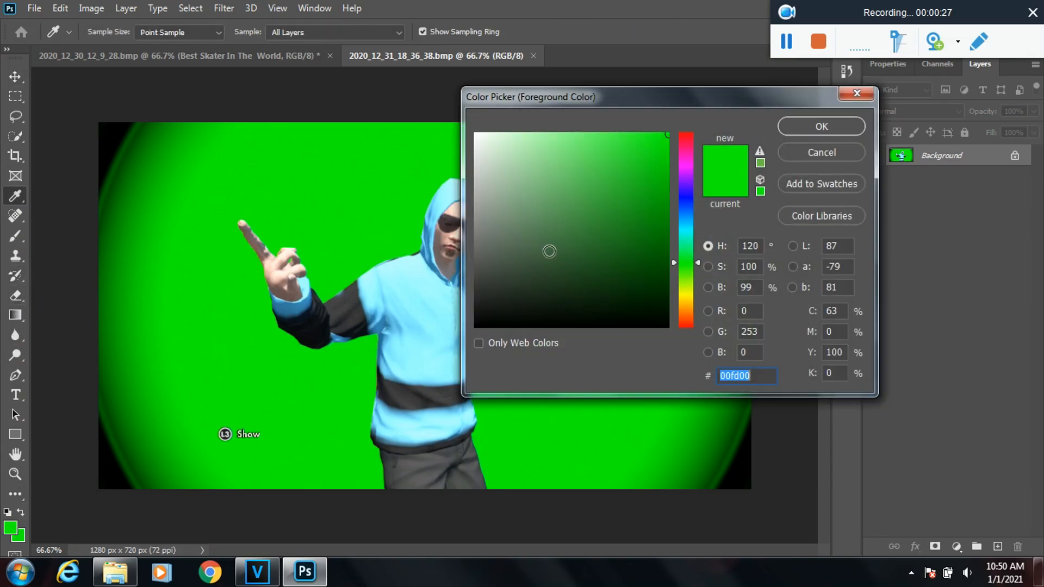
pyautogui.moveTo(392, 226)
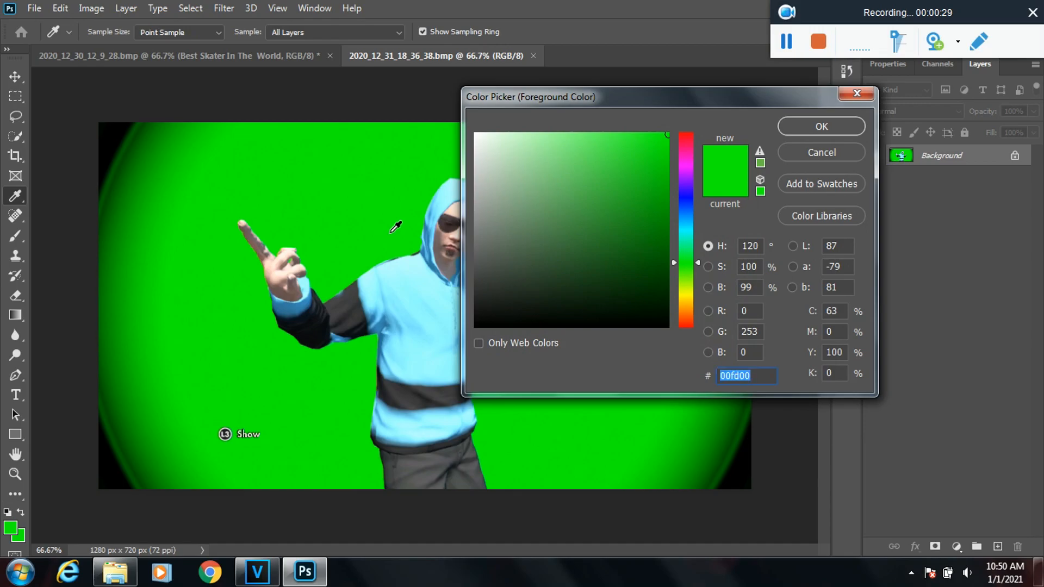
pyautogui.click(821, 127)
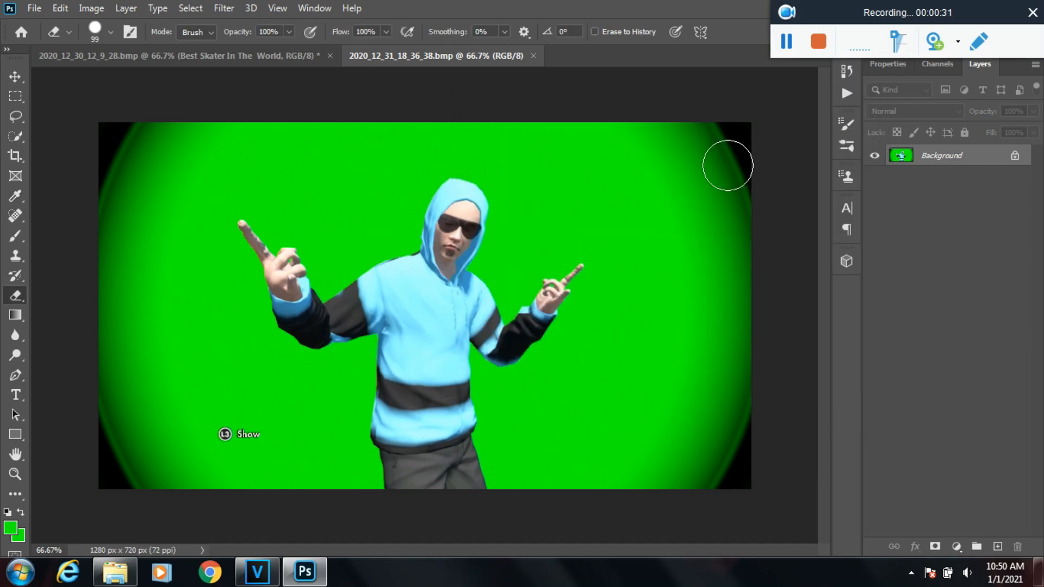
# Step: Paint green over the black top, left, bottom and right vignette edges, then switch to Move
pyautogui.moveTo(726, 164); pyautogui.dragTo(161, 169)
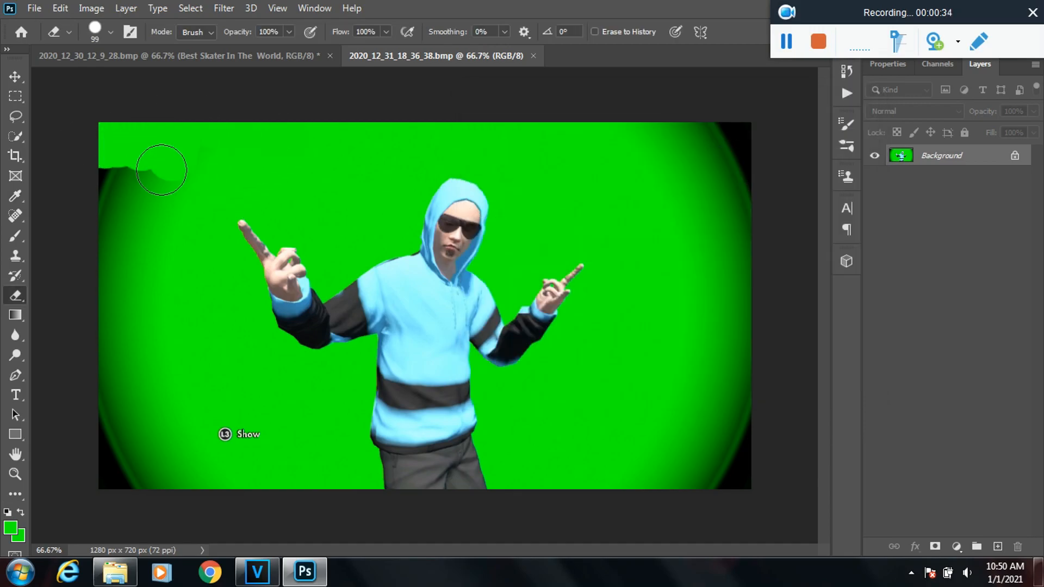
pyautogui.moveTo(160, 170); pyautogui.dragTo(182, 241)
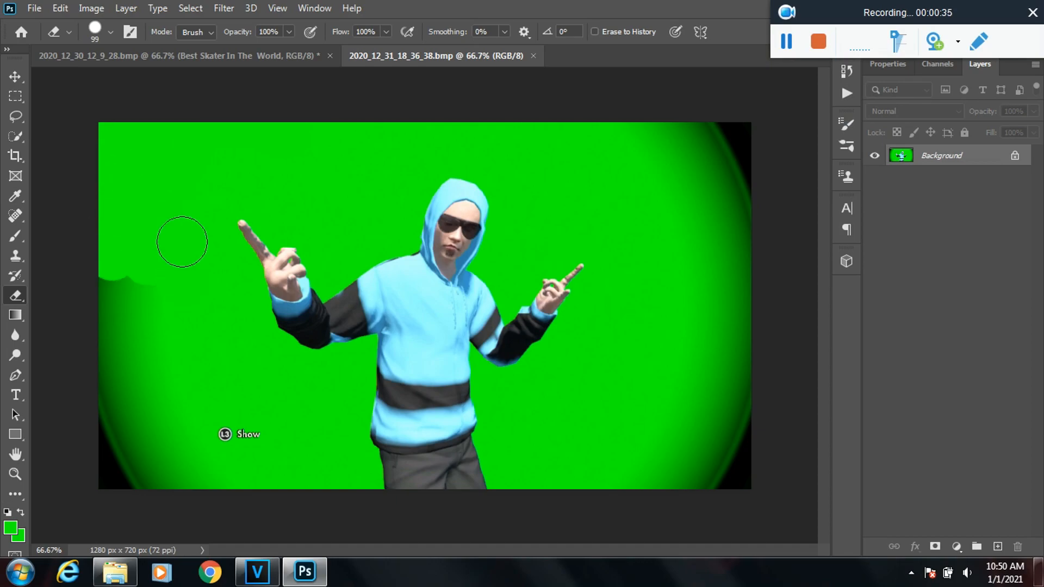
pyautogui.moveTo(182, 241); pyautogui.dragTo(113, 412)
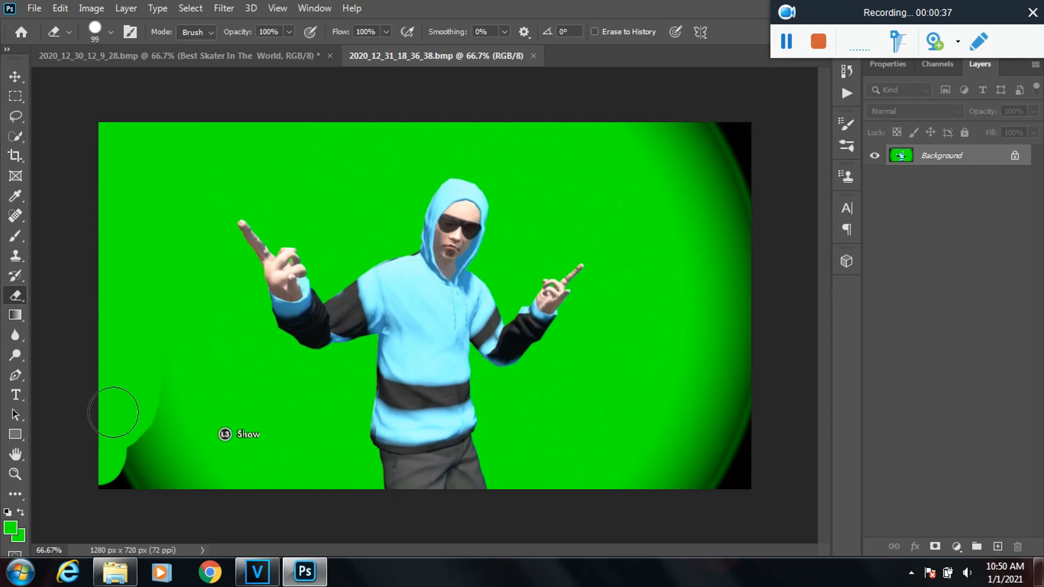
pyautogui.moveTo(113, 412); pyautogui.dragTo(166, 478)
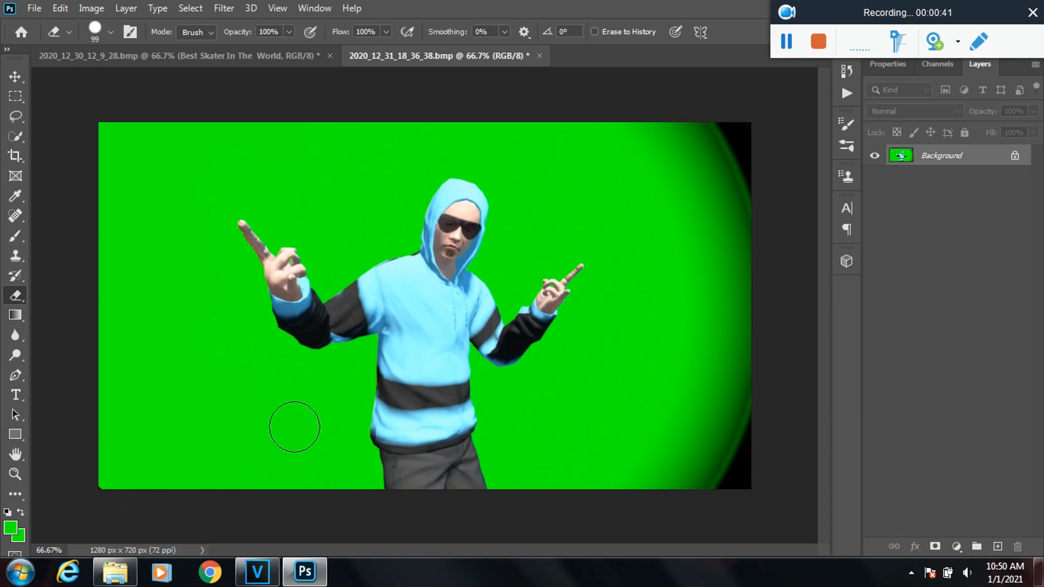
pyautogui.moveTo(294, 426); pyautogui.dragTo(738, 492)
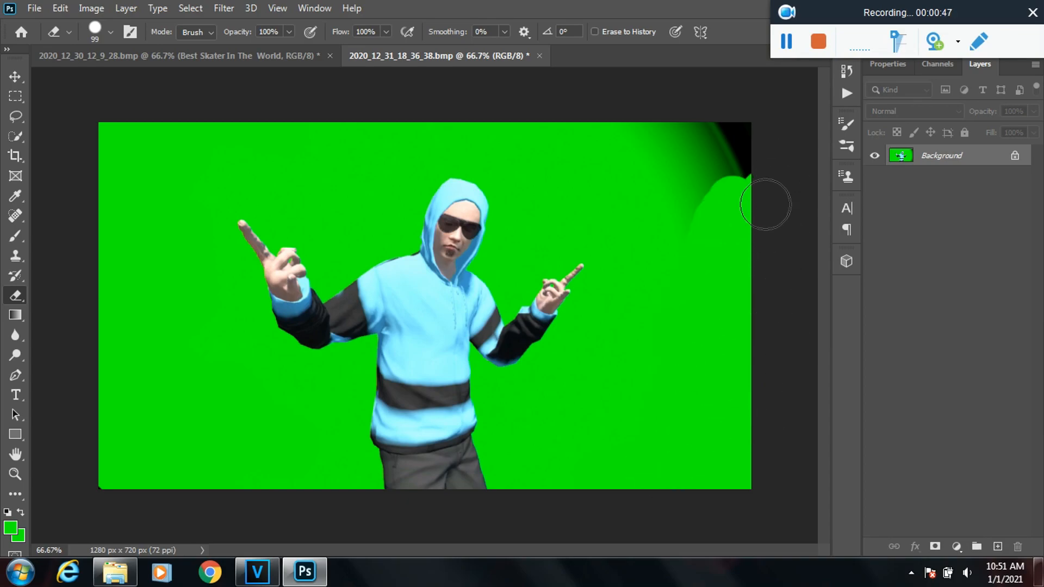
pyautogui.moveTo(765, 204); pyautogui.dragTo(714, 213)
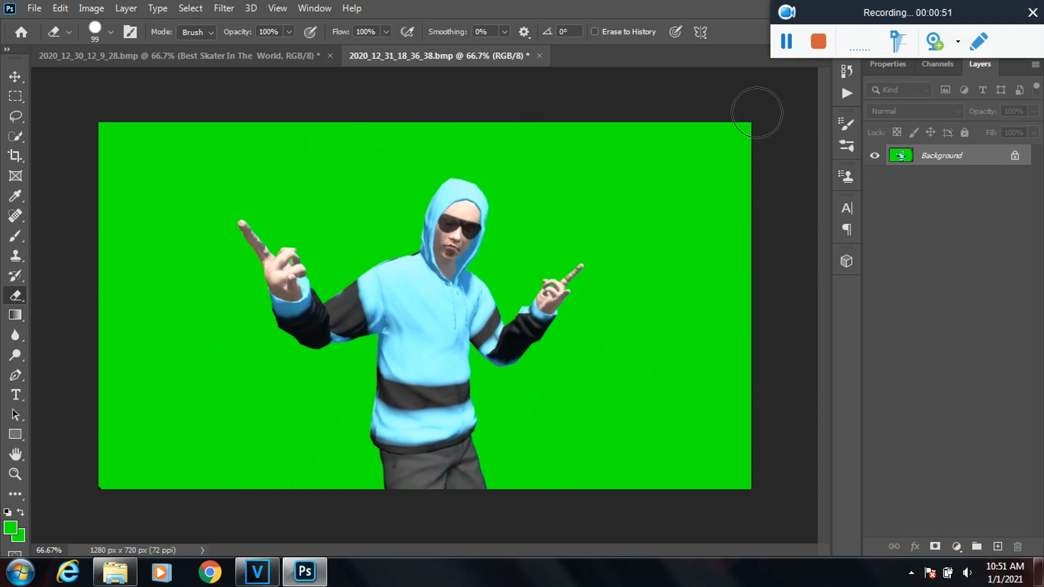
pyautogui.click(15, 77)
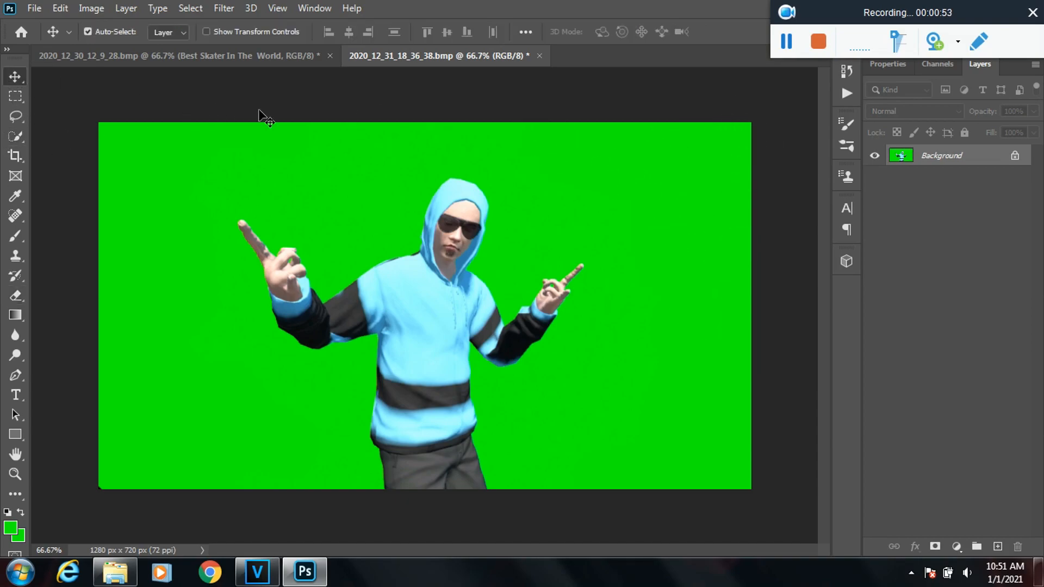
# Step: Select the green backdrop with Color Range by sampling the green
pyautogui.click(190, 8)
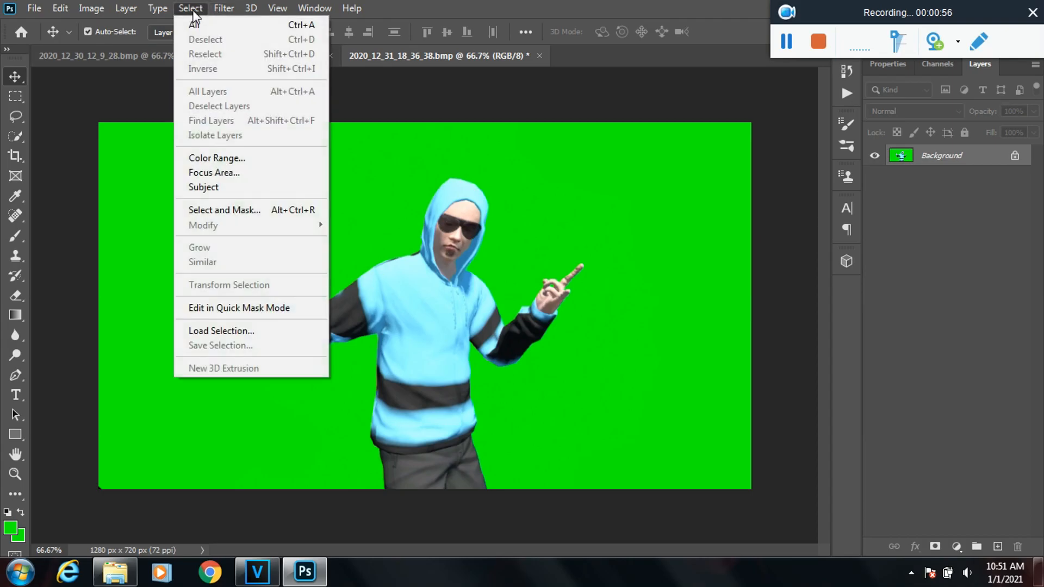
pyautogui.moveTo(226, 158)
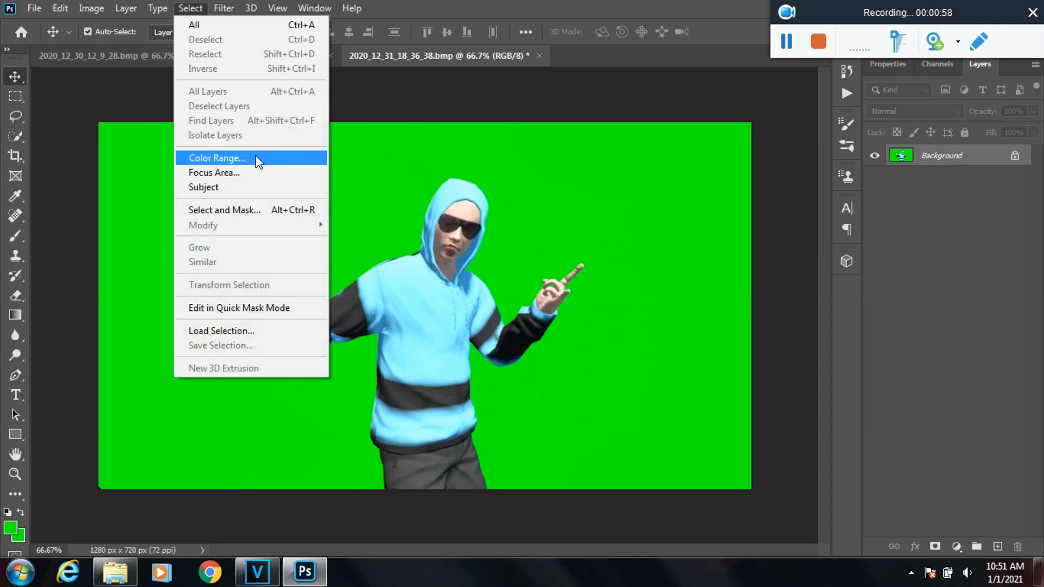
pyautogui.click(216, 158)
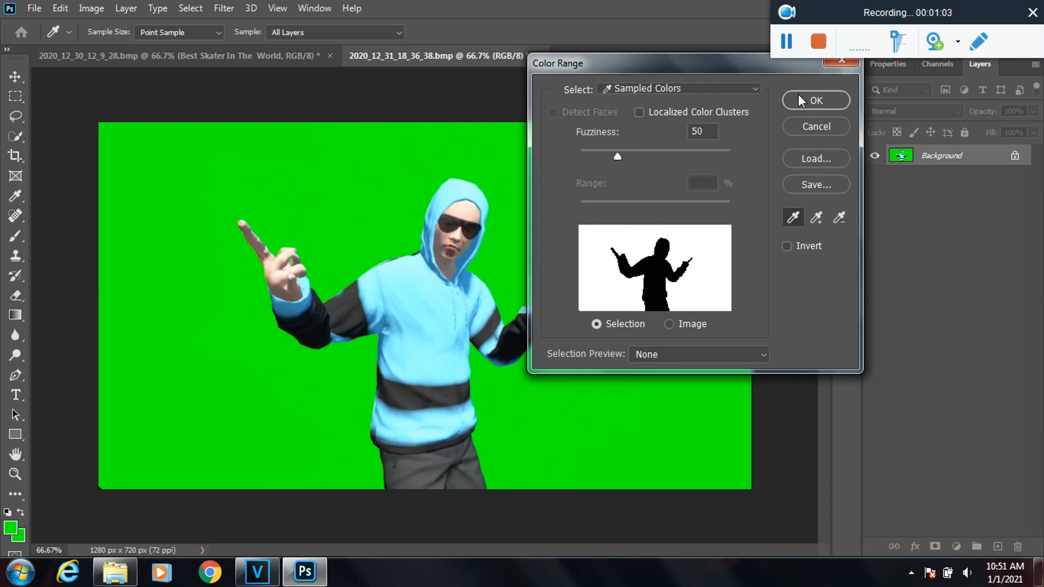
pyautogui.click(815, 100)
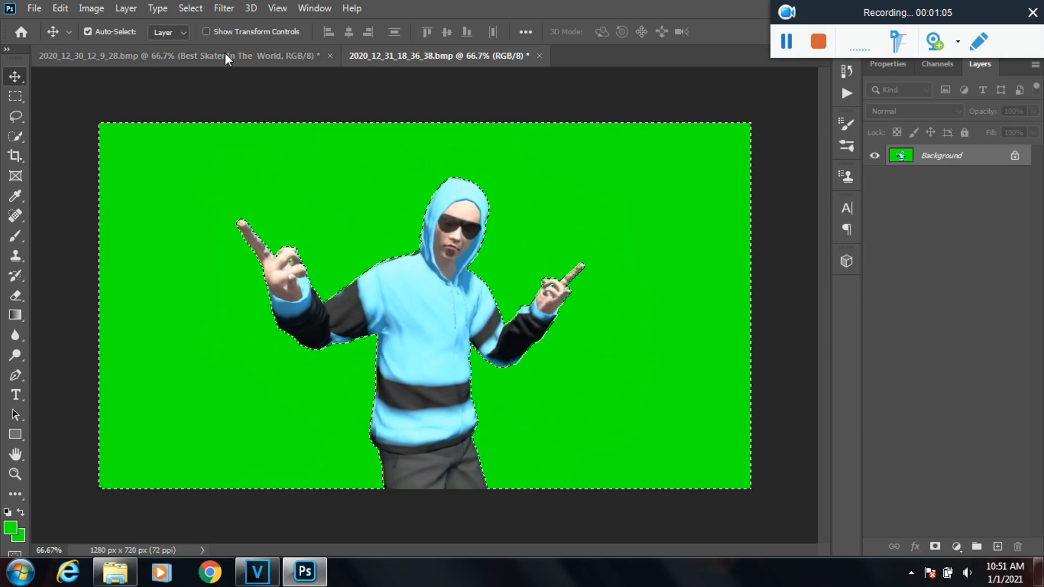
# Step: Expand the green-backdrop selection by 2 pixels
pyautogui.click(189, 8)
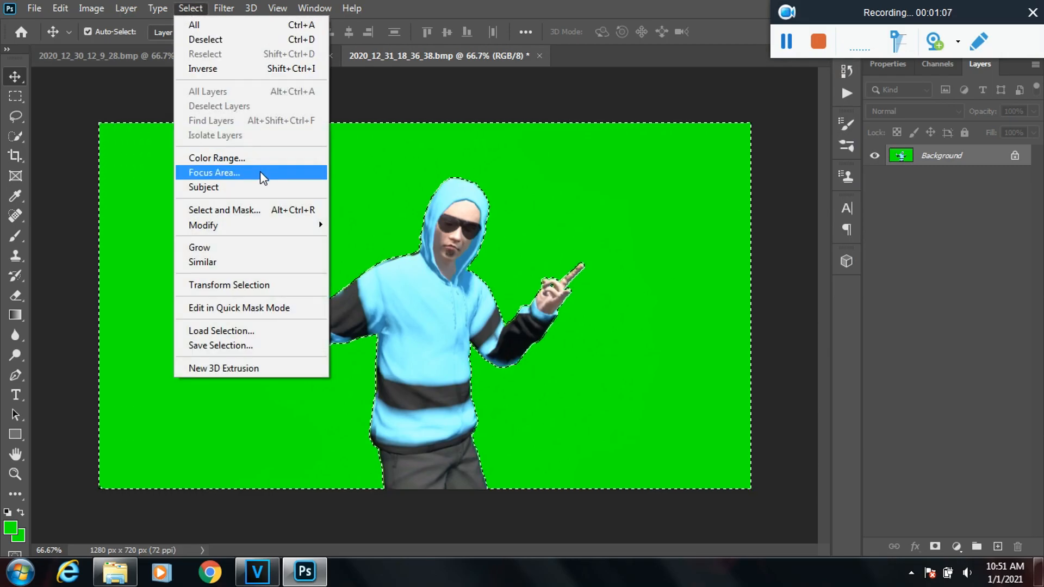
pyautogui.moveTo(204, 225)
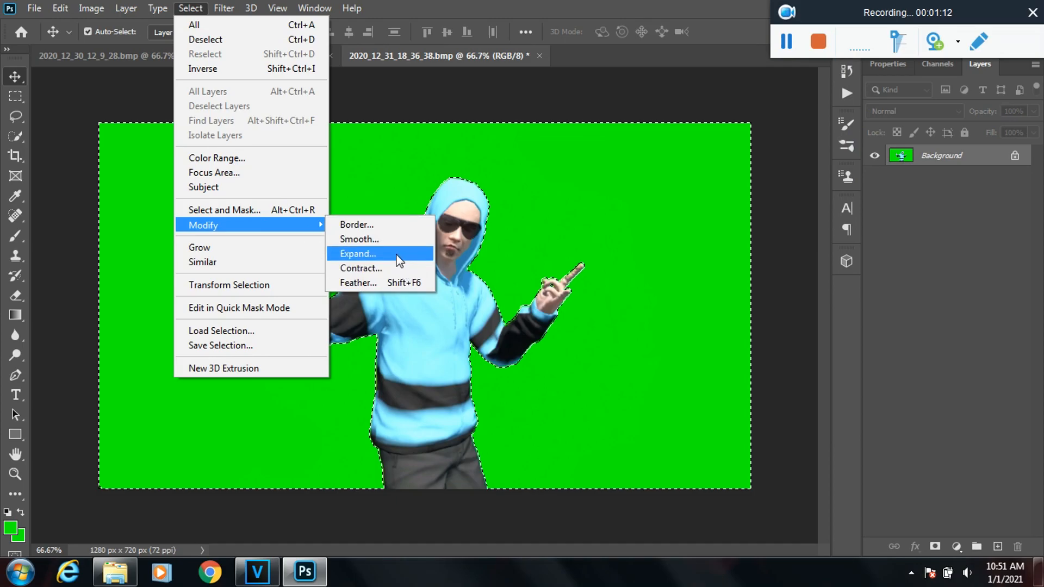
pyautogui.click(357, 254)
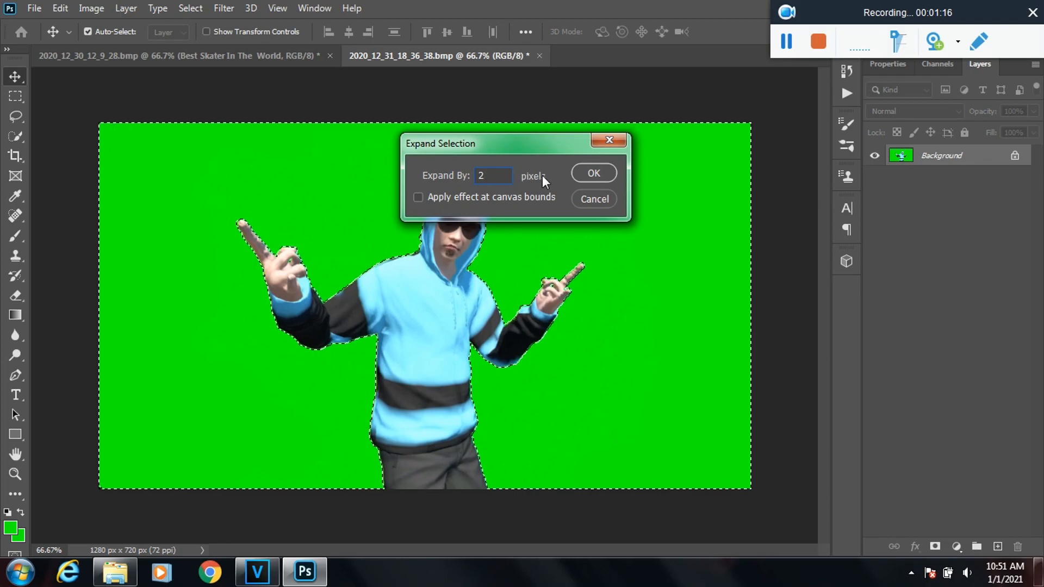
pyautogui.click(592, 173)
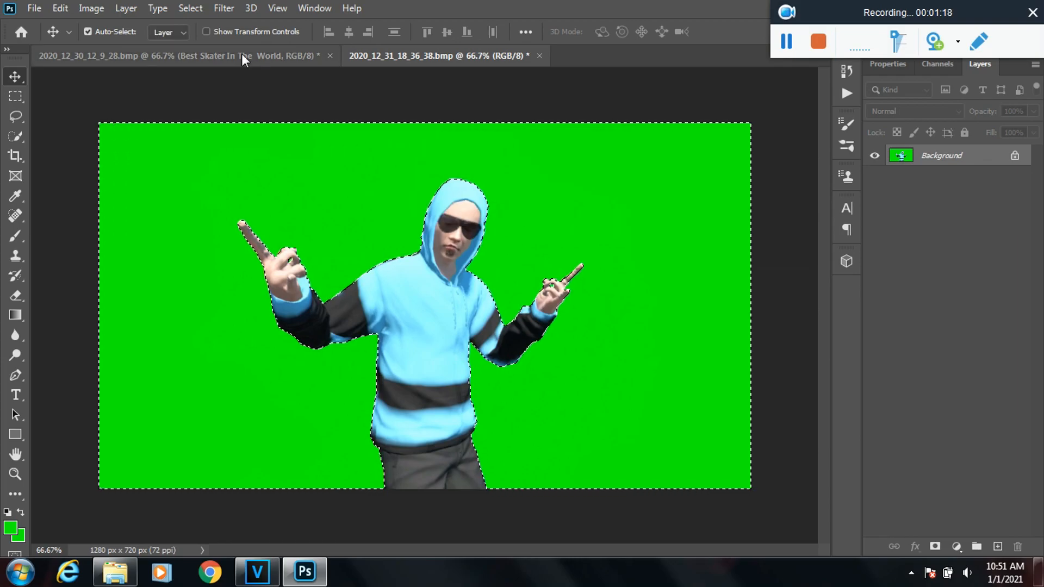
pyautogui.click(190, 8)
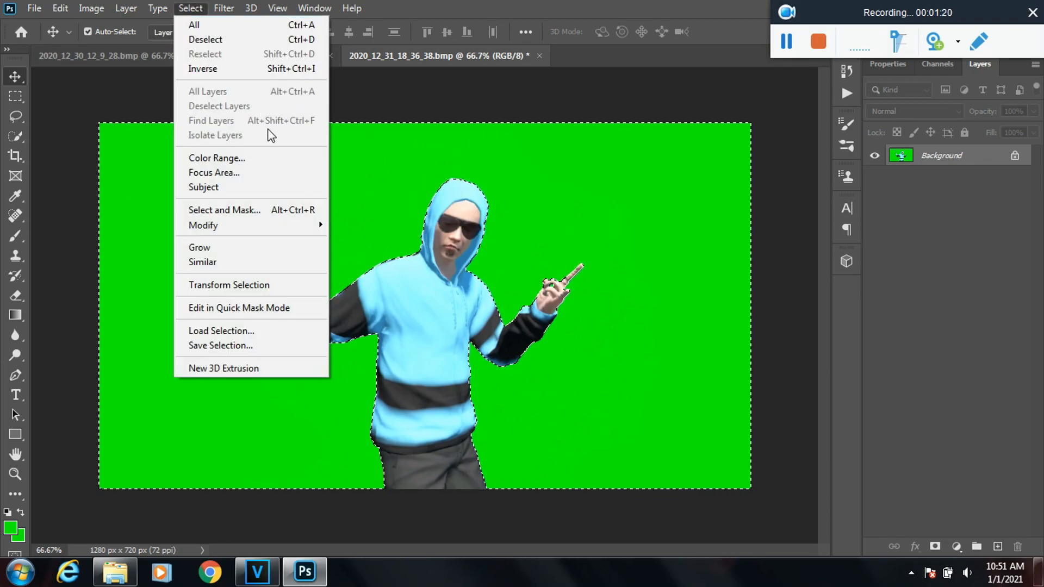
# Step: Feather the selection edge to 1.0 px in Select and Mask and apply it
pyautogui.click(225, 210)
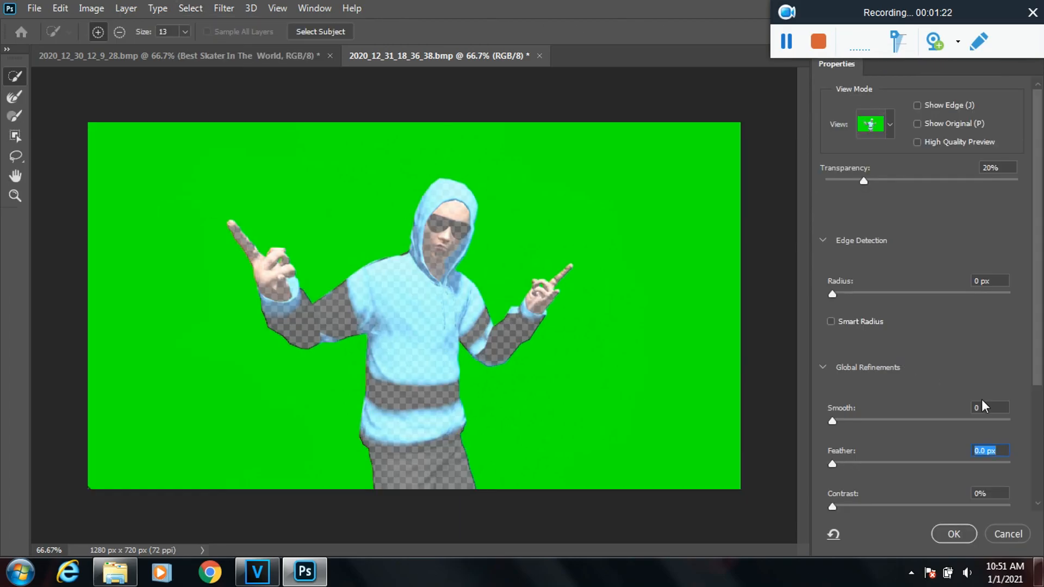
pyautogui.moveTo(832, 464); pyautogui.dragTo(844, 463)
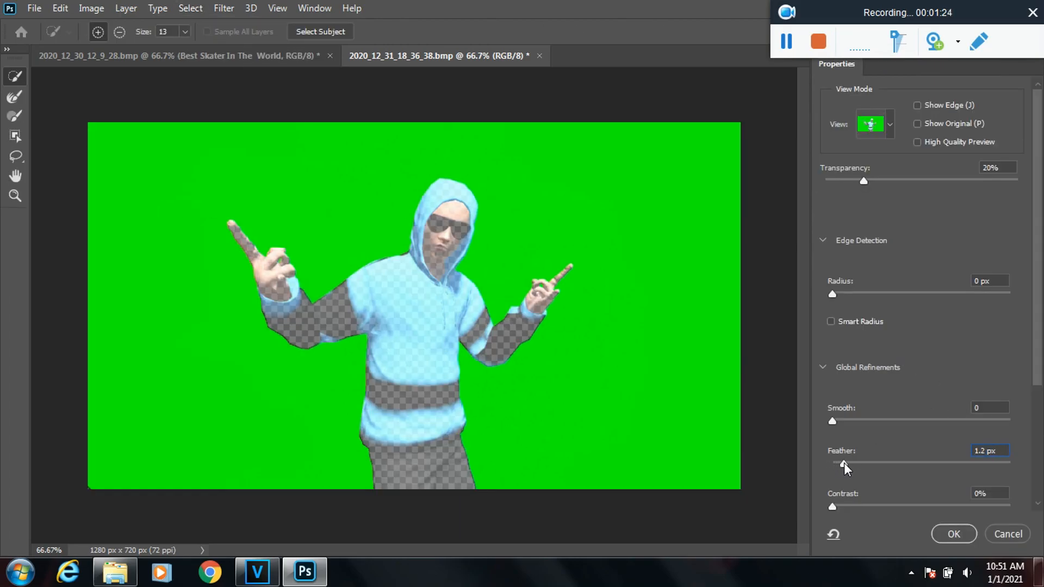
pyautogui.moveTo(841, 464); pyautogui.dragTo(845, 463)
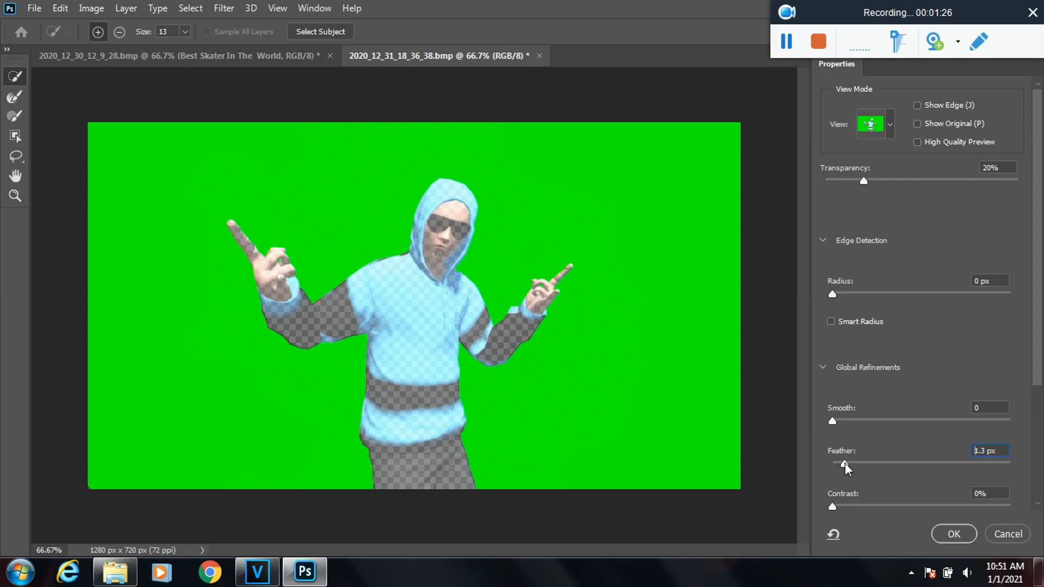
pyautogui.moveTo(845, 463); pyautogui.dragTo(841, 462)
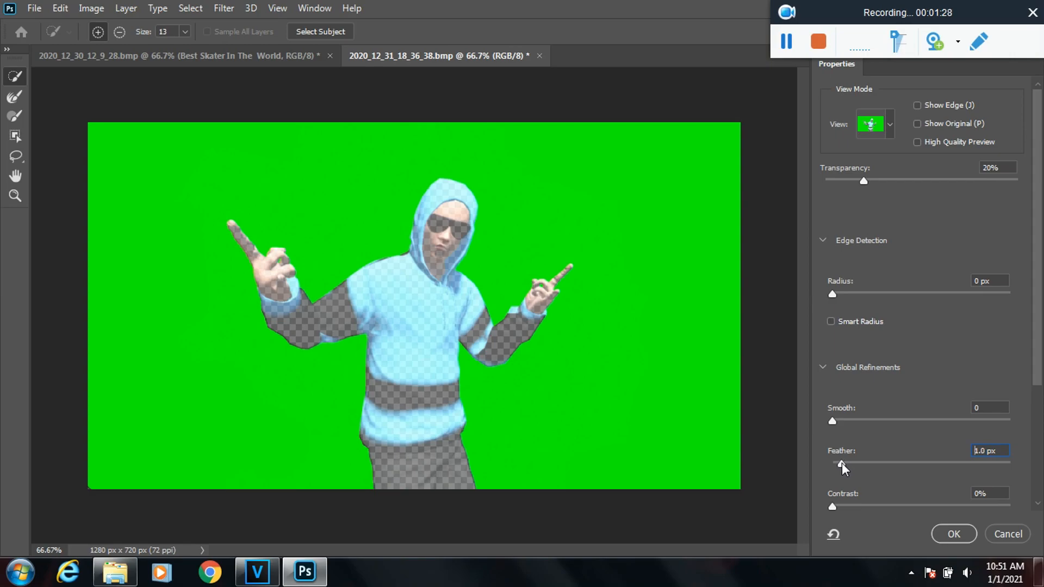
pyautogui.click(990, 450)
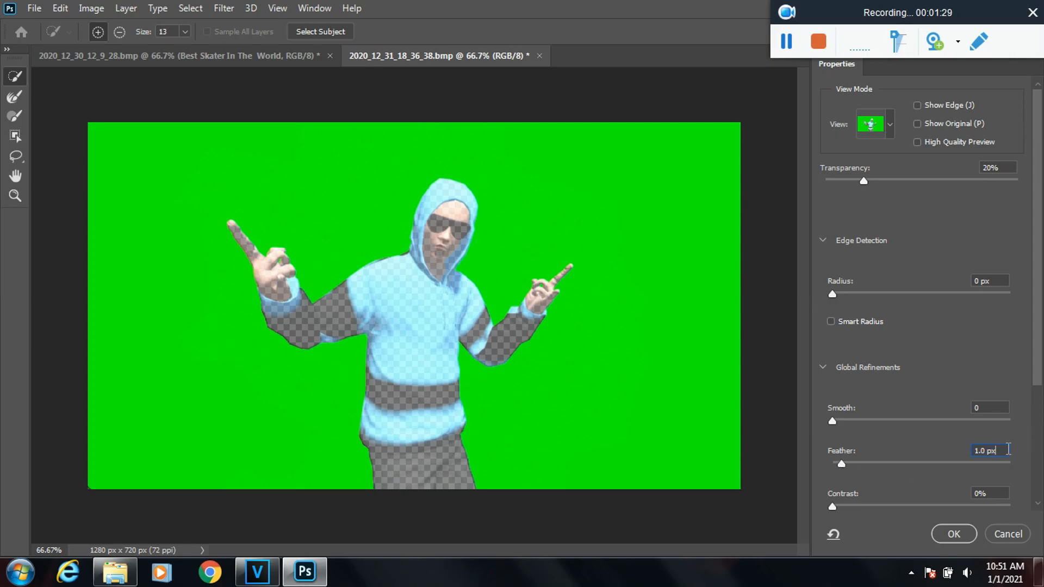
pyautogui.click(952, 533)
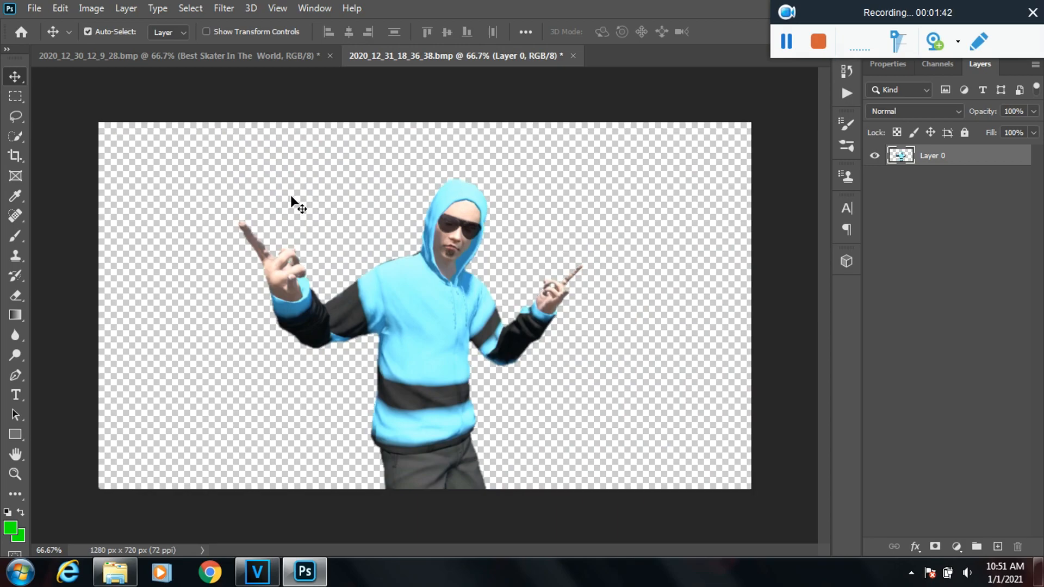
# Step: With the skater alone on transparent Layer 0, bring up the File menu
pyautogui.click(33, 8)
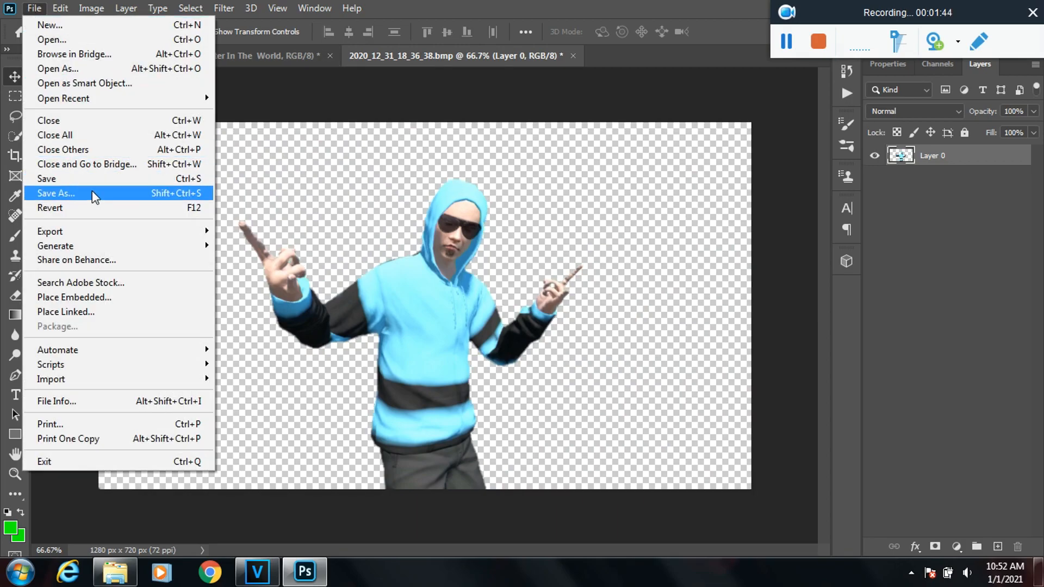
# Step: Save the cutout as PNG 'my skater 5' with default PNG options
pyautogui.click(56, 193)
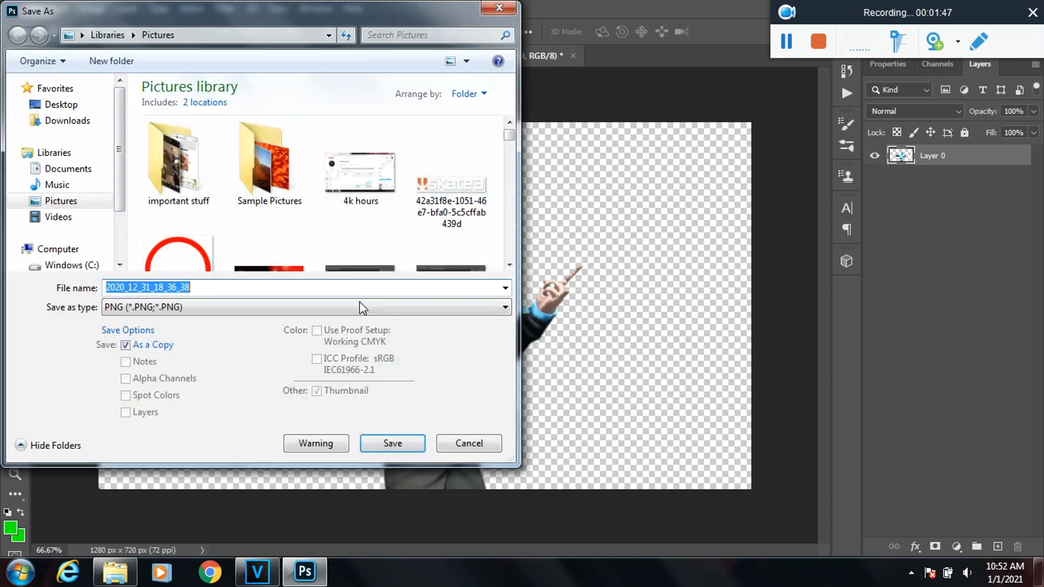
pyautogui.write('m')
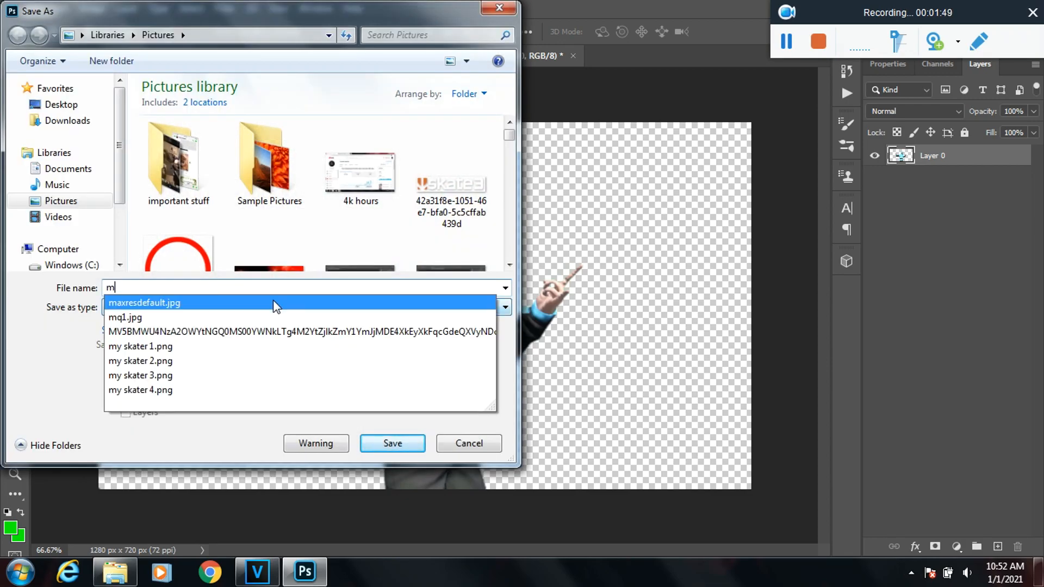
pyautogui.write('y skater 5')
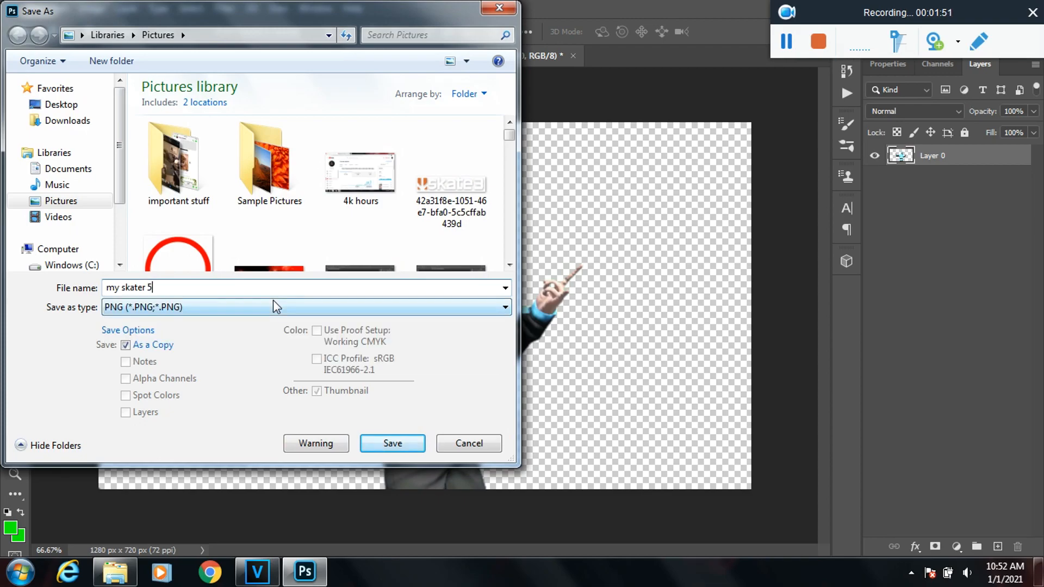
pyautogui.click(392, 442)
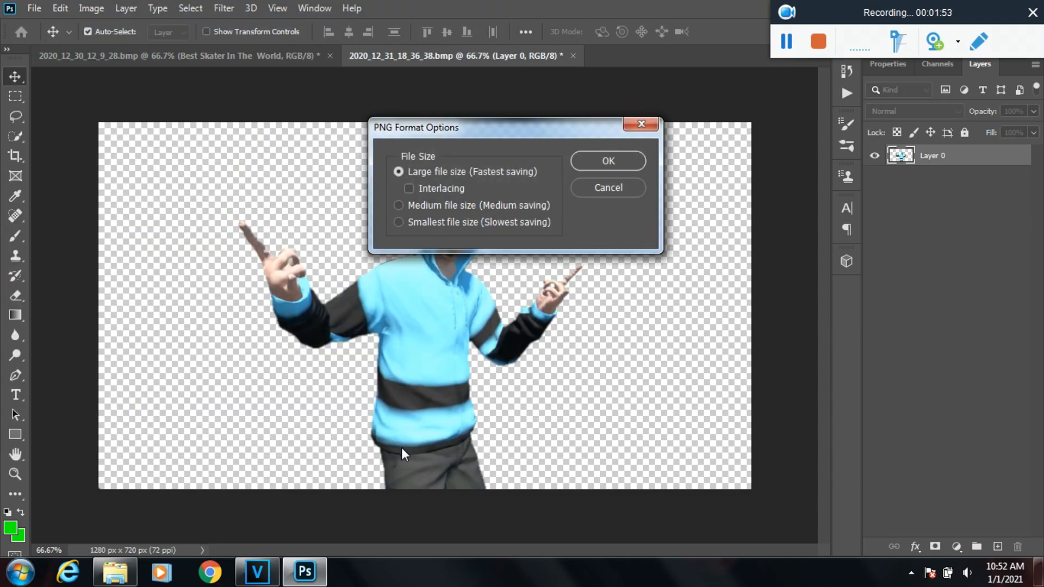
pyautogui.click(607, 161)
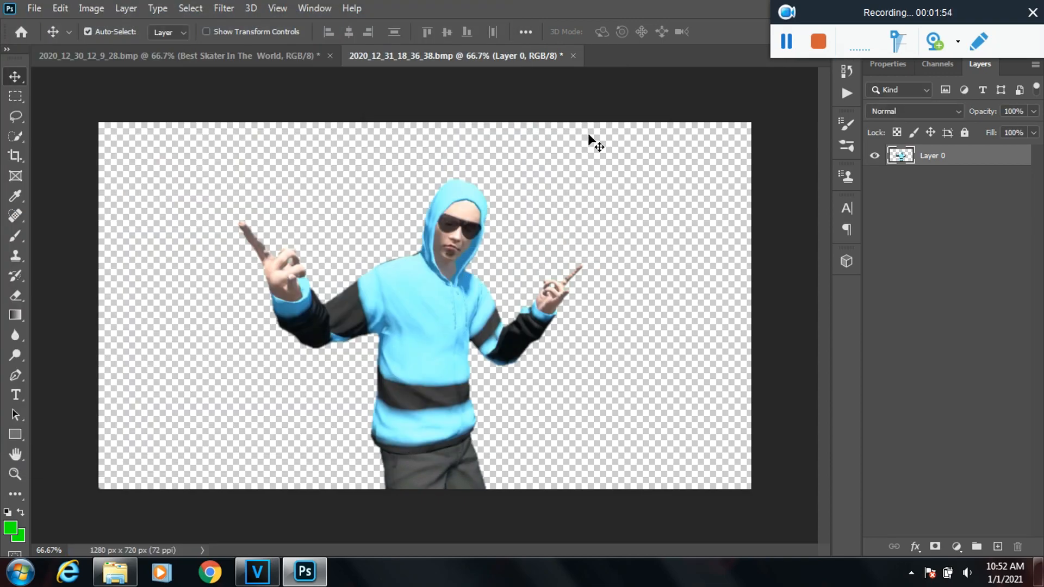
pyautogui.moveTo(442, 303)
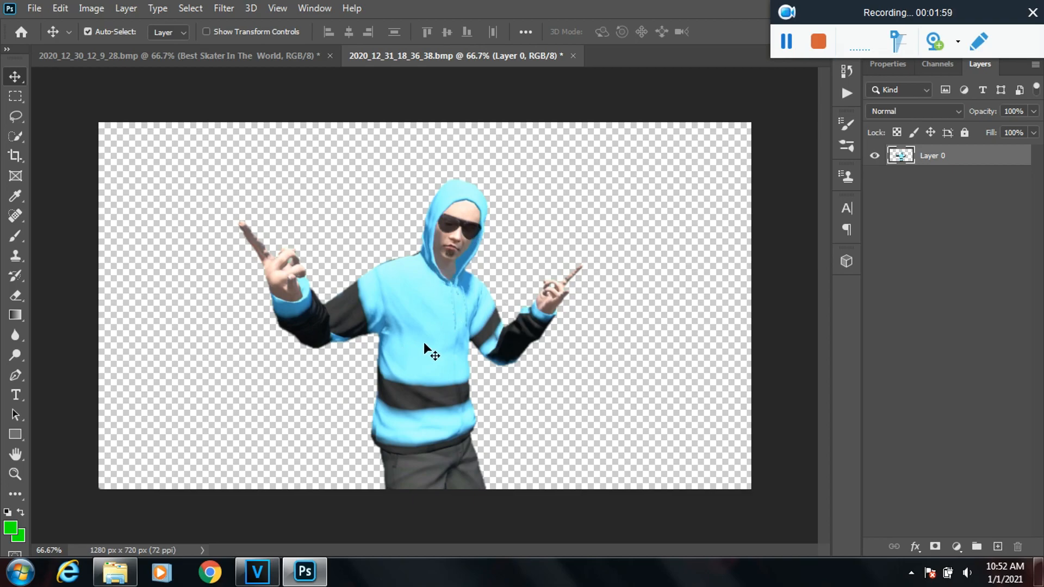
# Step: Drag the skater into the thumbnail and place it right of the title
pyautogui.click(180, 56)
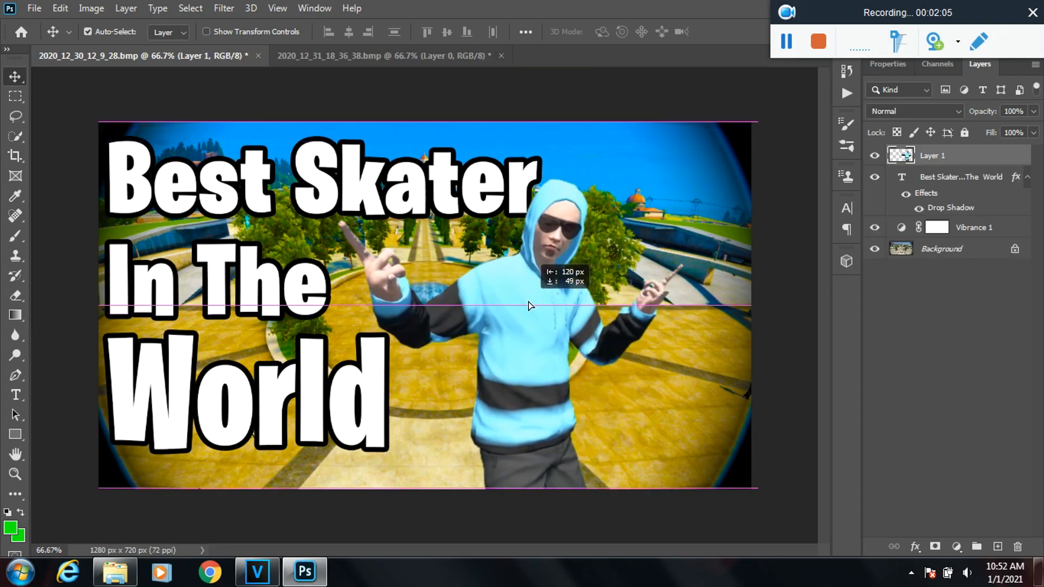
pyautogui.moveTo(529, 306); pyautogui.dragTo(539, 306)
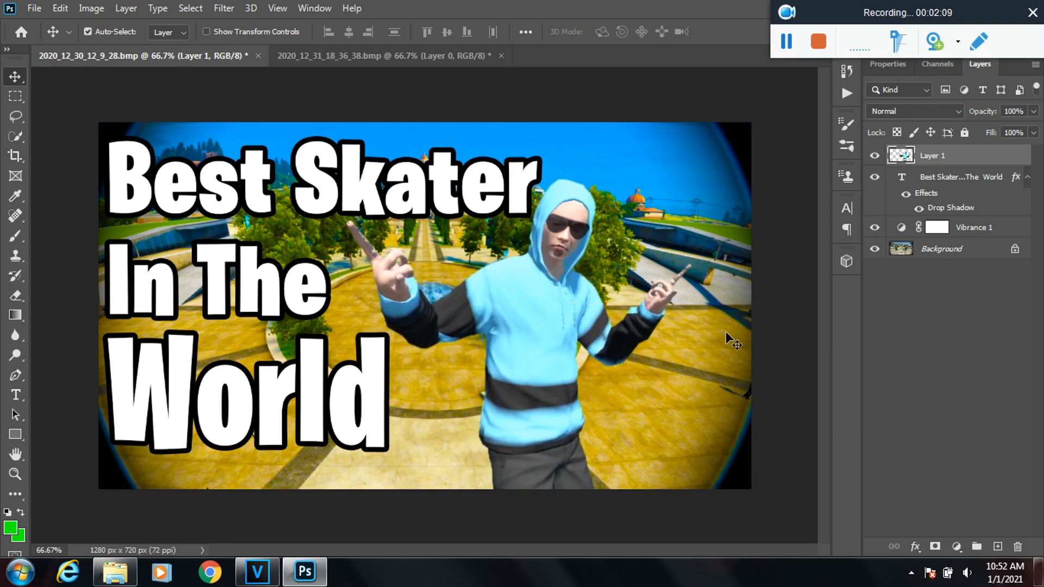
pyautogui.moveTo(810, 129)
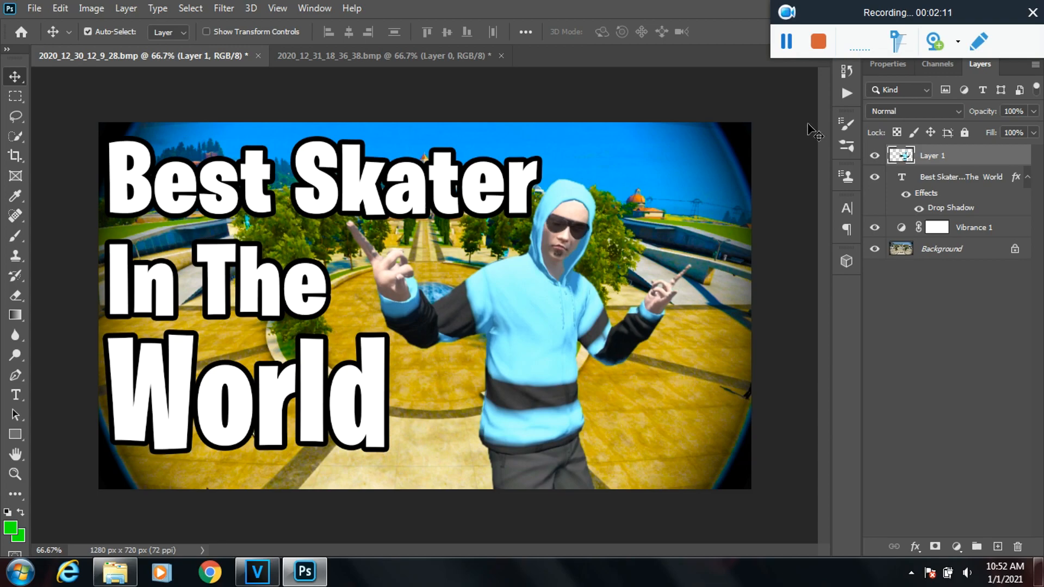
pyautogui.moveTo(792, 175)
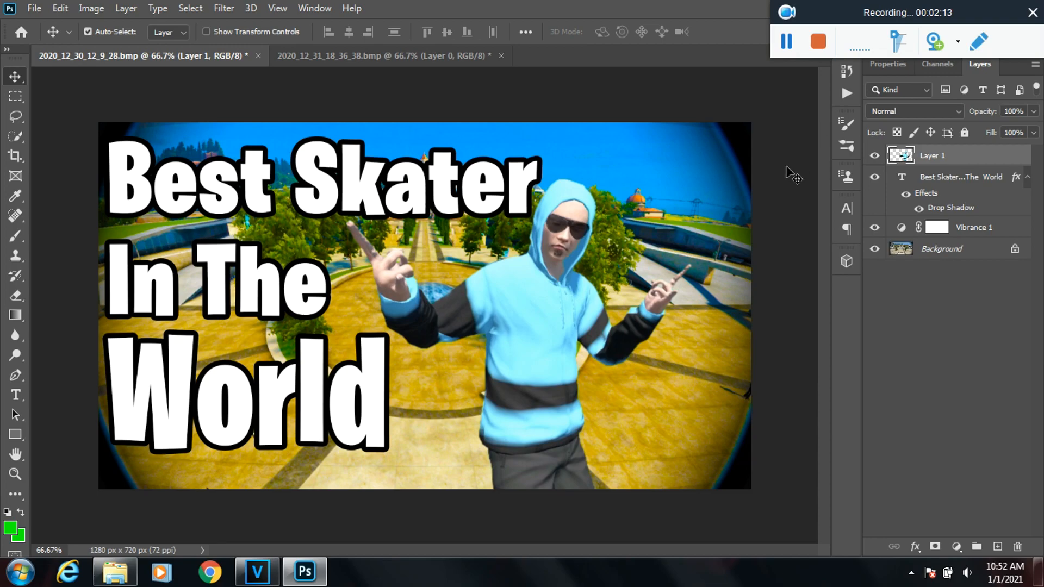